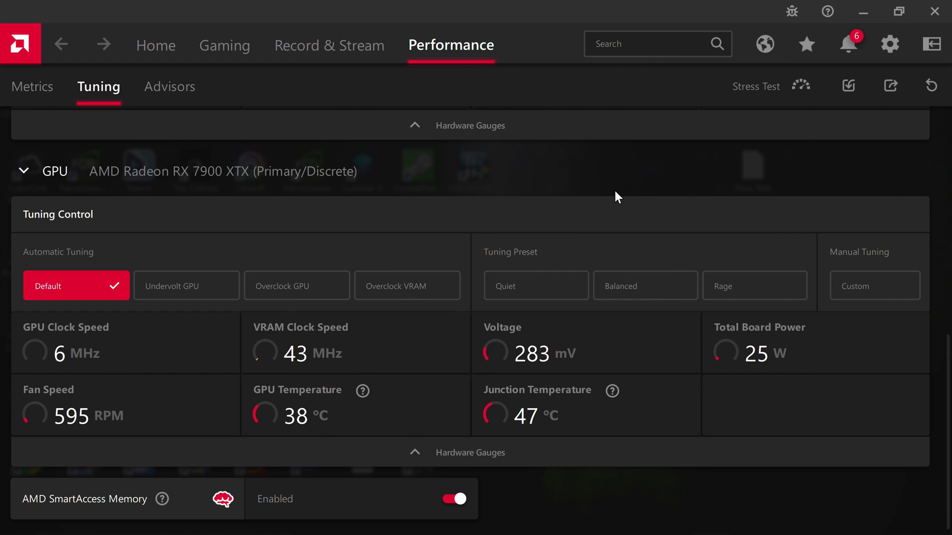
{"action": "mouse_move", "coordinate": [615, 194]}
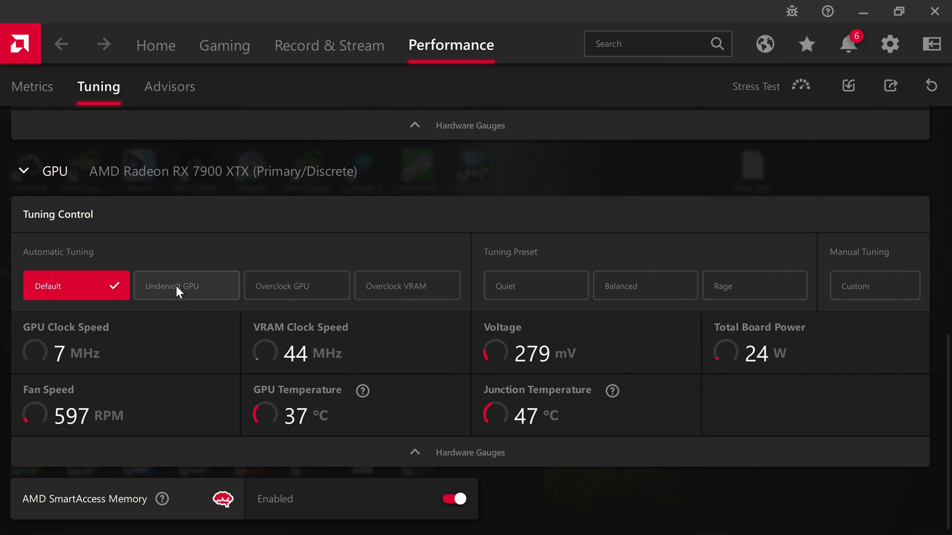
{"action": "mouse_move", "coordinate": [177, 296]}
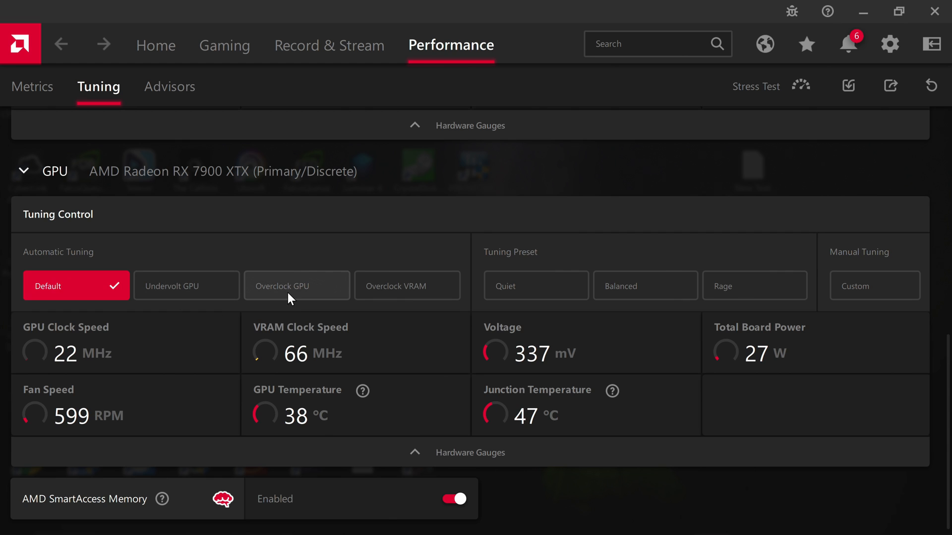
Back out of automatic overclocking, choose Custom manual tuning and enable GPU Tuning.
{"action": "left_click", "coordinate": [296, 286]}
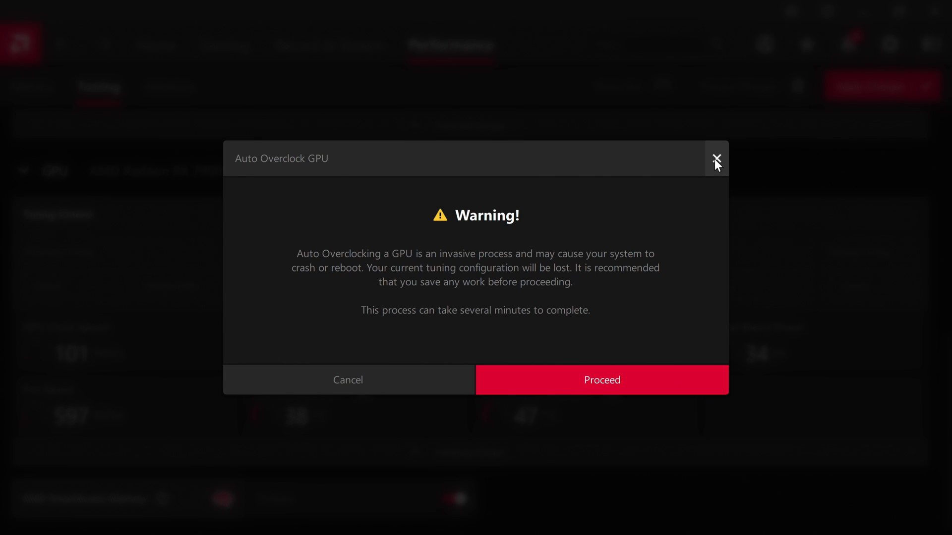
{"action": "left_click", "coordinate": [716, 159]}
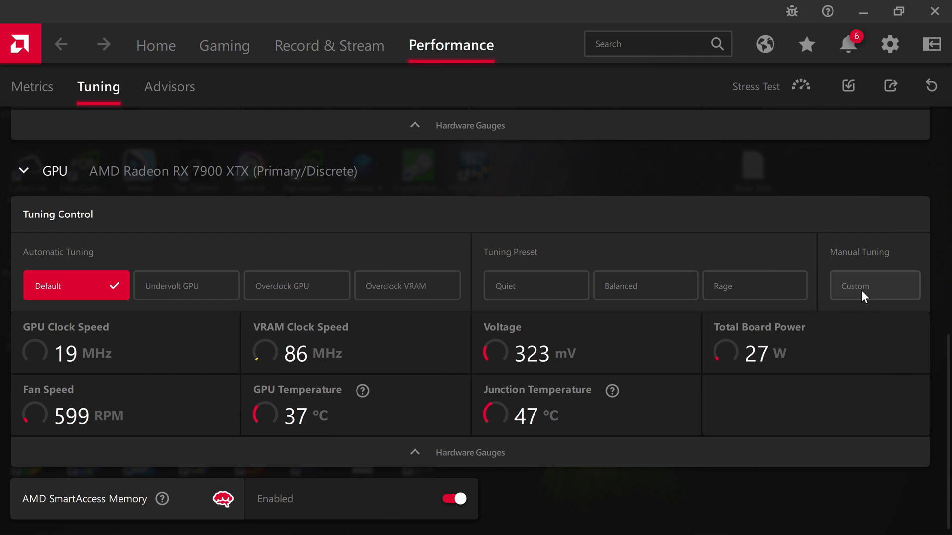
{"action": "left_click", "coordinate": [873, 286]}
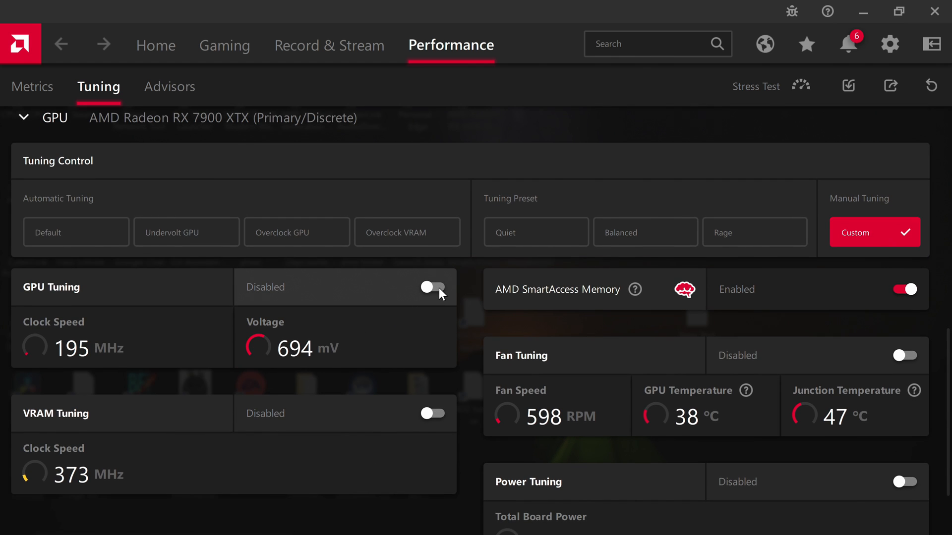
{"action": "left_click", "coordinate": [431, 288]}
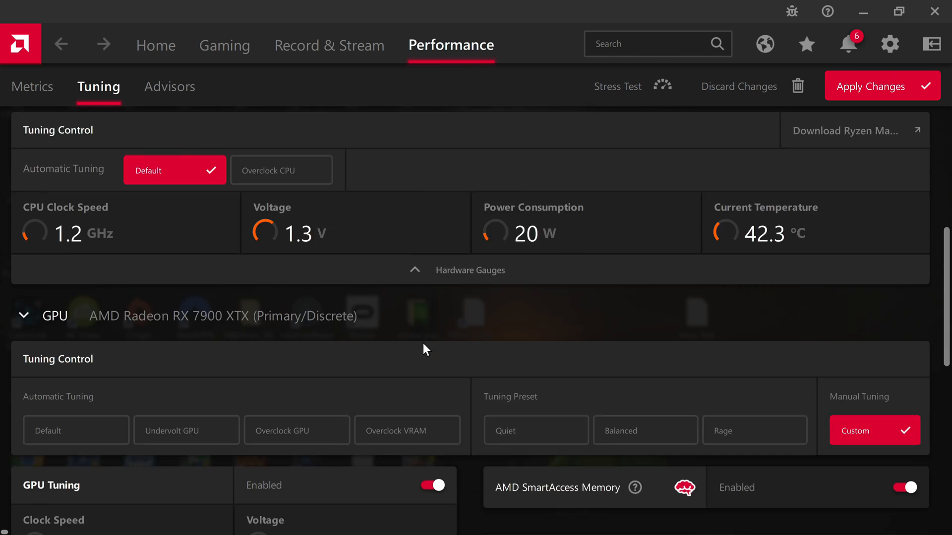
{"action": "scroll", "scroll_direction": "down", "scroll_amount": 3}
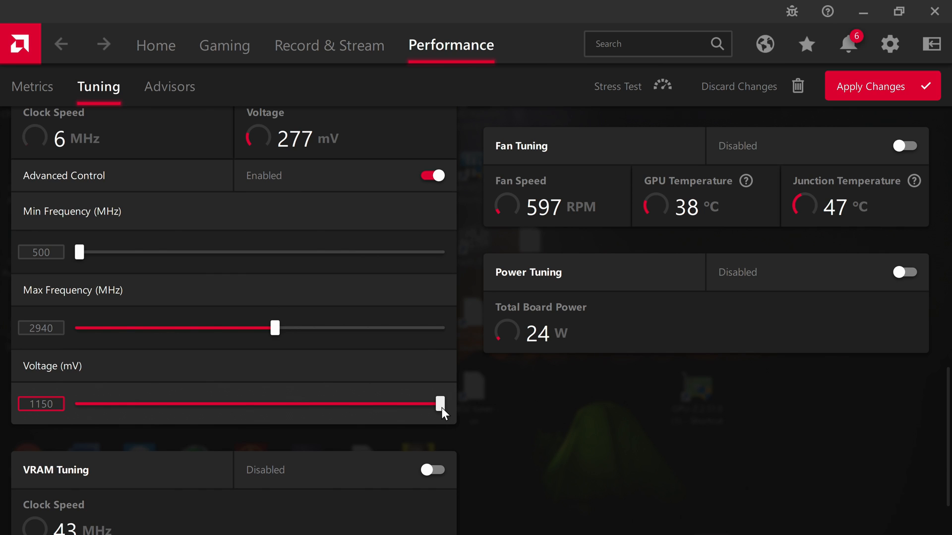
Lower the GPU voltage from its maximum to 1050 mV.
{"action": "left_click_drag", "start_coordinate": [440, 403], "coordinate": [377, 403]}
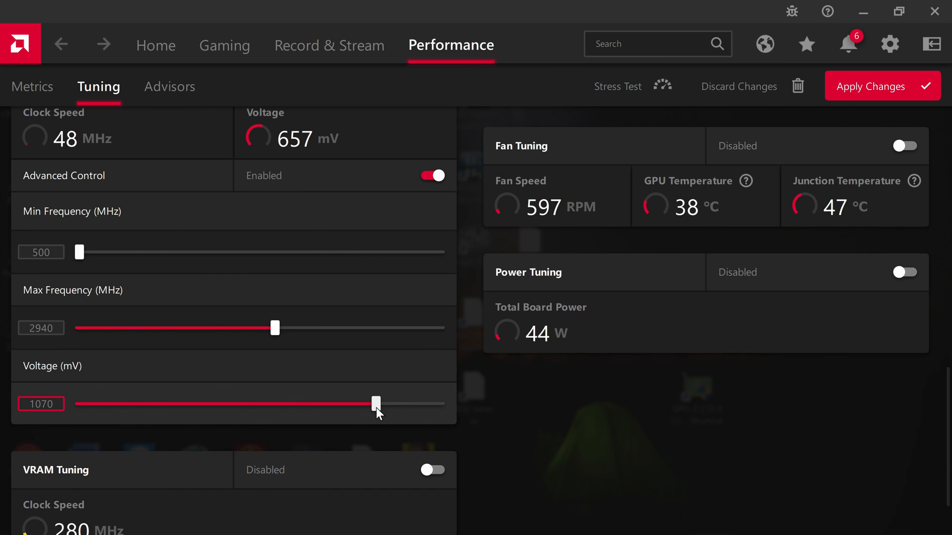
{"action": "left_click_drag", "start_coordinate": [376, 404], "coordinate": [372, 403]}
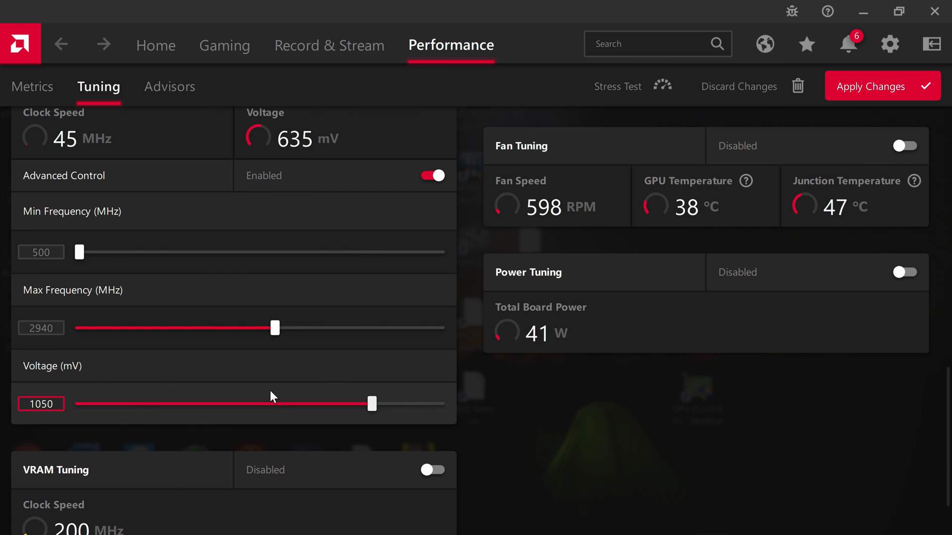
{"action": "left_click_drag", "start_coordinate": [372, 403], "coordinate": [270, 404]}
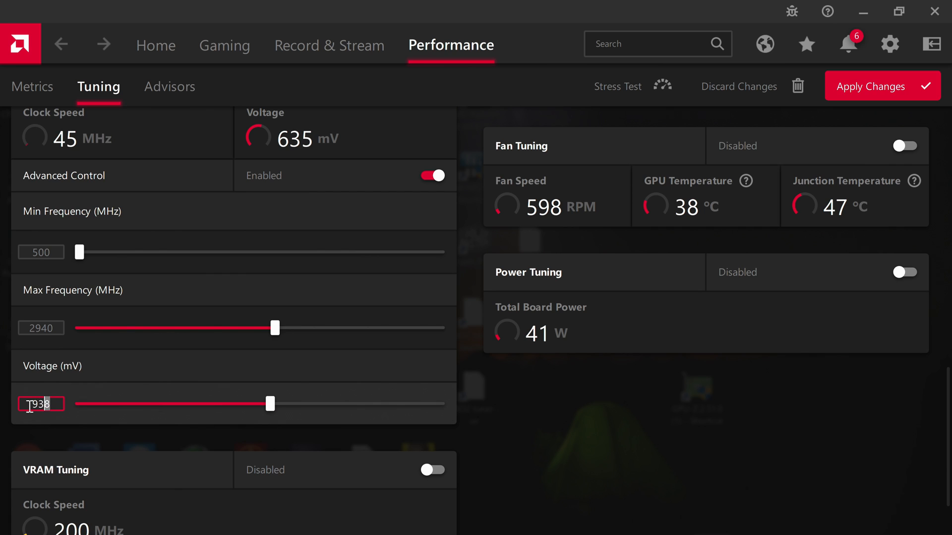
{"action": "type", "text": "1"}
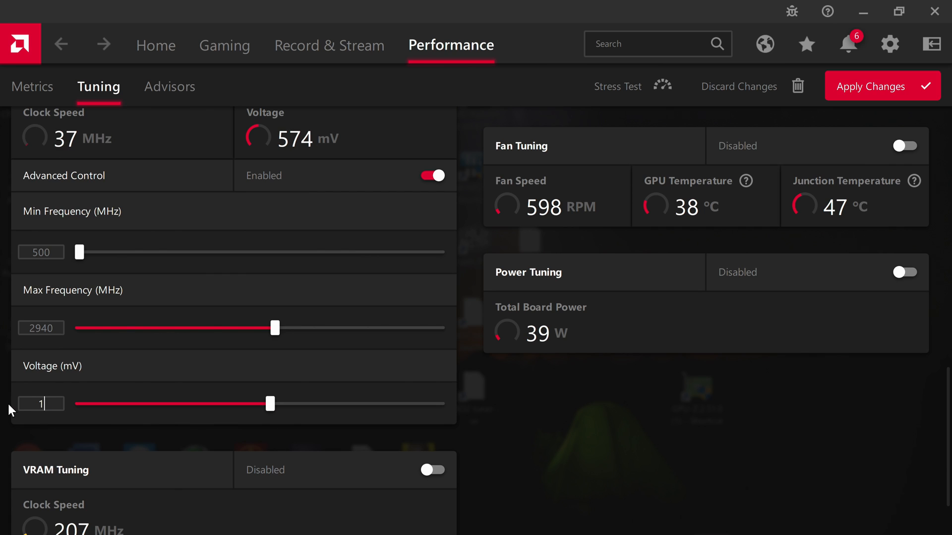
{"action": "left_click_drag", "start_coordinate": [269, 404], "coordinate": [359, 403]}
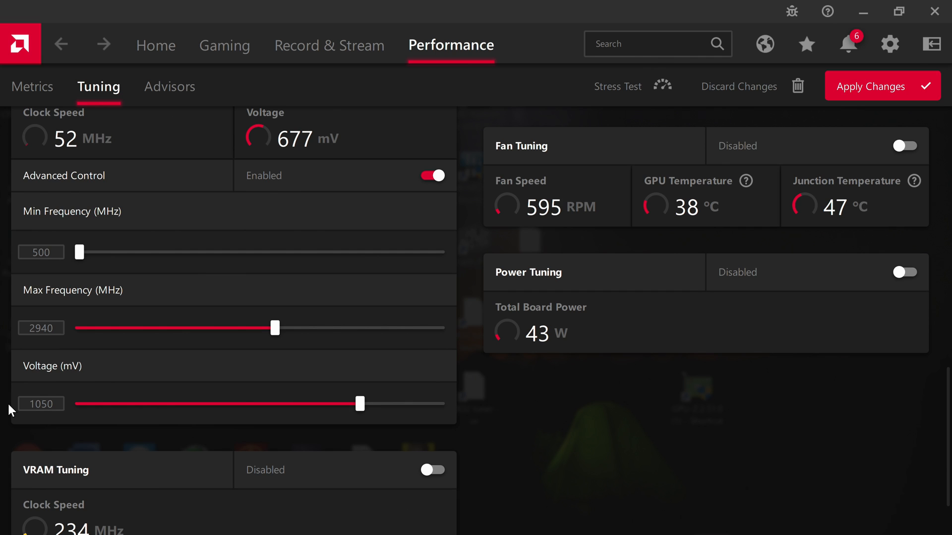
Enable VRAM Tuning with Advanced Control and raise VRAM max frequency to about 2598 MHz.
{"action": "scroll", "scroll_direction": "down", "scroll_amount": 3}
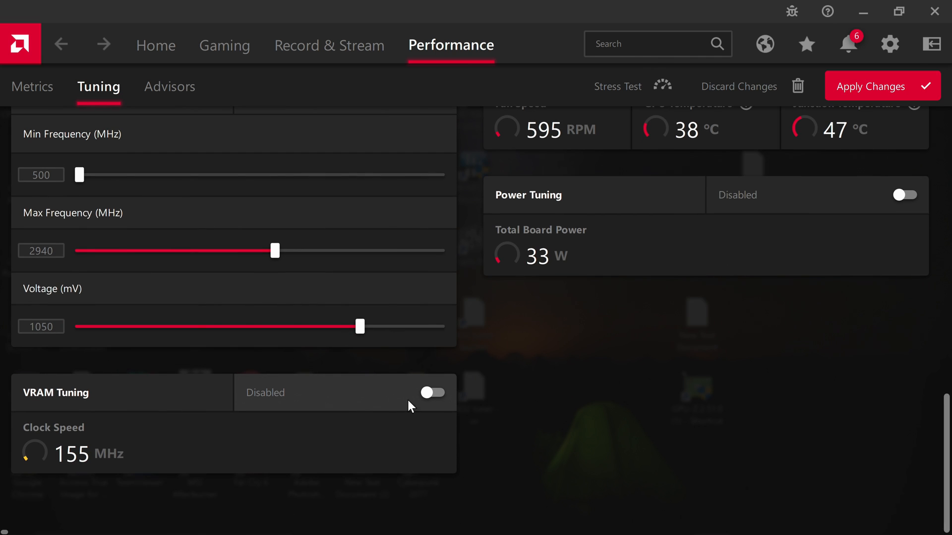
{"action": "left_click", "coordinate": [431, 392]}
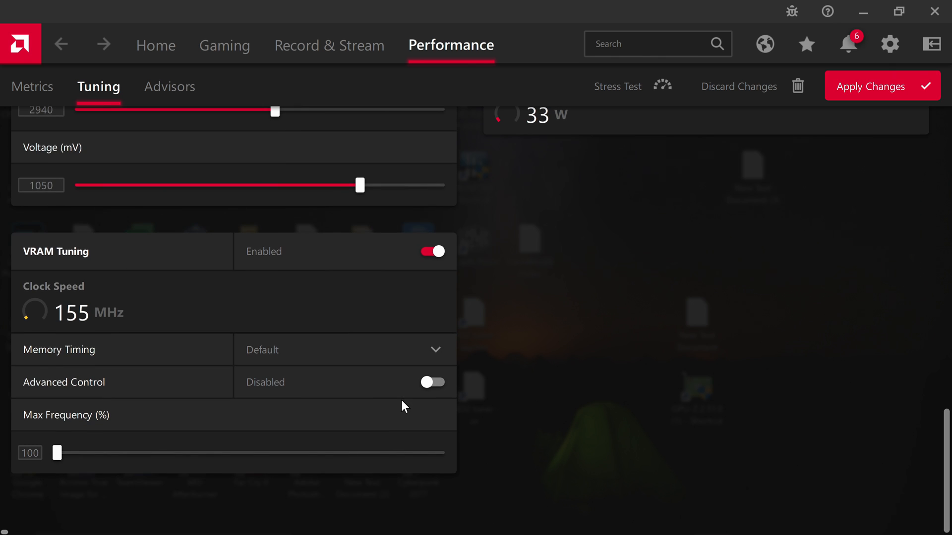
{"action": "left_click", "coordinate": [433, 381]}
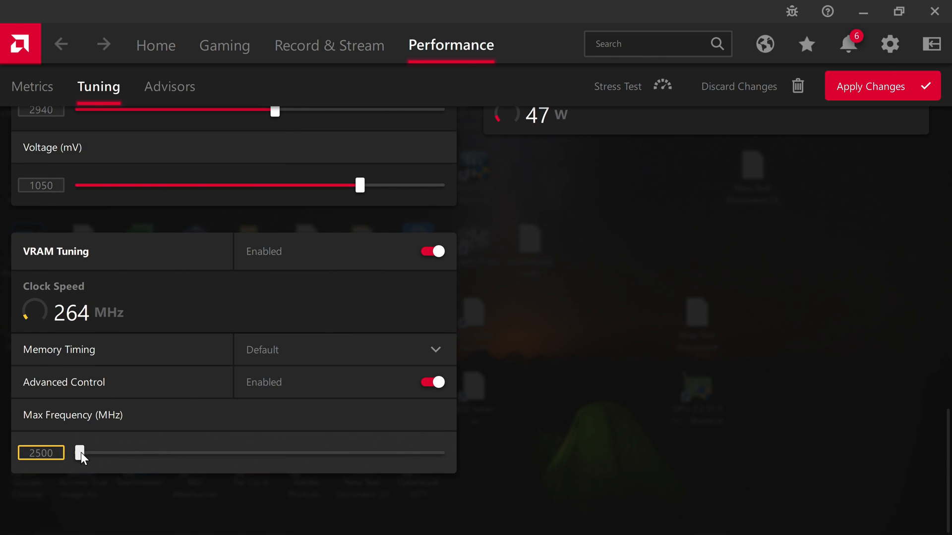
{"action": "left_click_drag", "start_coordinate": [80, 453], "coordinate": [128, 453]}
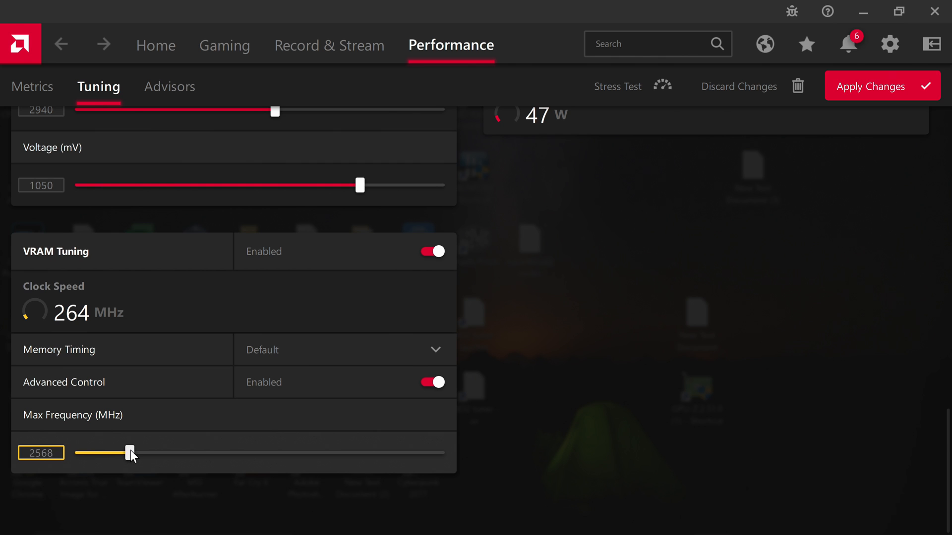
{"action": "left_click_drag", "start_coordinate": [129, 454], "coordinate": [145, 455]}
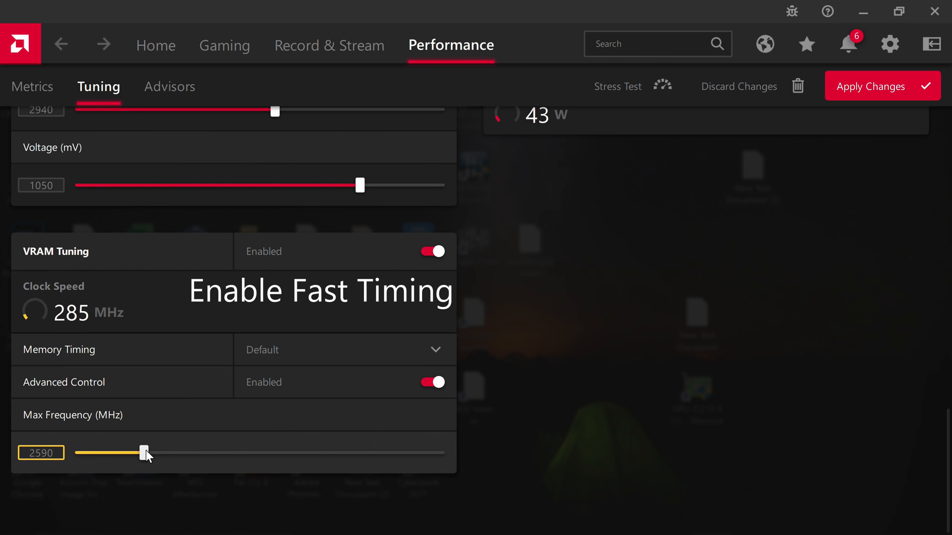
{"action": "left_click_drag", "start_coordinate": [144, 454], "coordinate": [151, 454]}
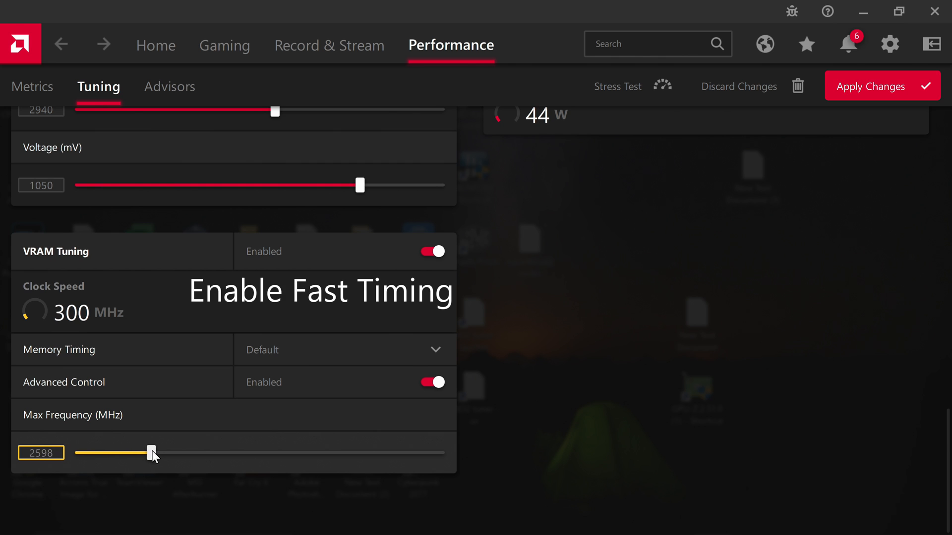
{"action": "left_click_drag", "start_coordinate": [152, 453], "coordinate": [148, 453]}
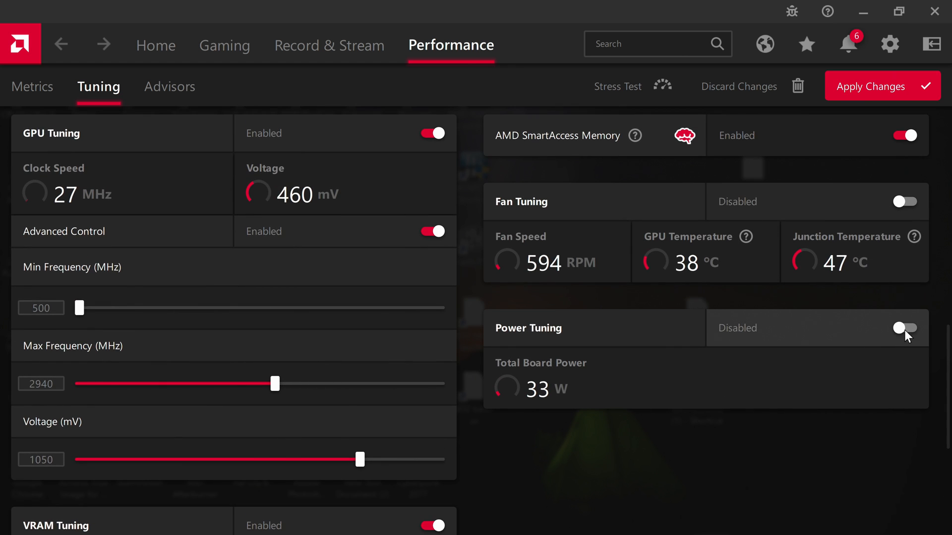
Enable Power Tuning and raise the power limit to its 15% maximum.
{"action": "left_click", "coordinate": [904, 328]}
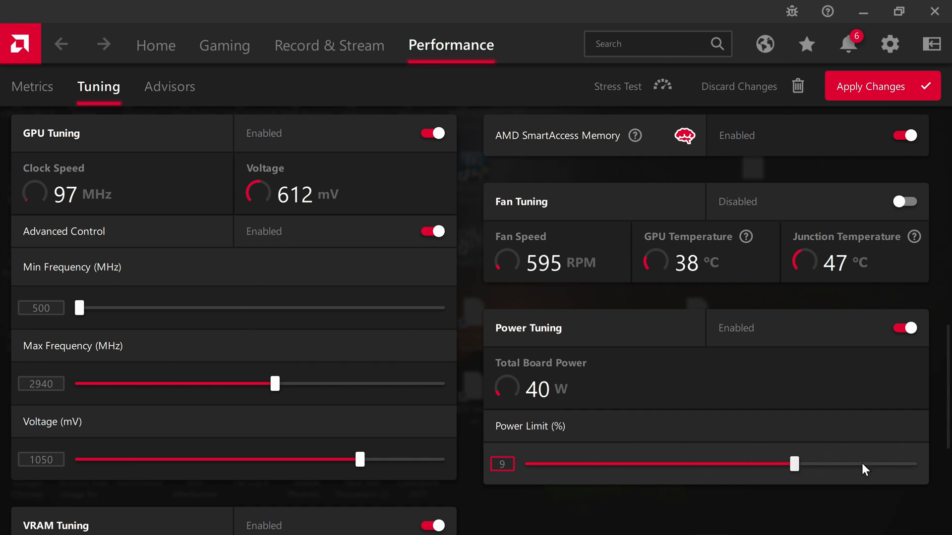
{"action": "left_click_drag", "start_coordinate": [795, 464], "coordinate": [913, 464]}
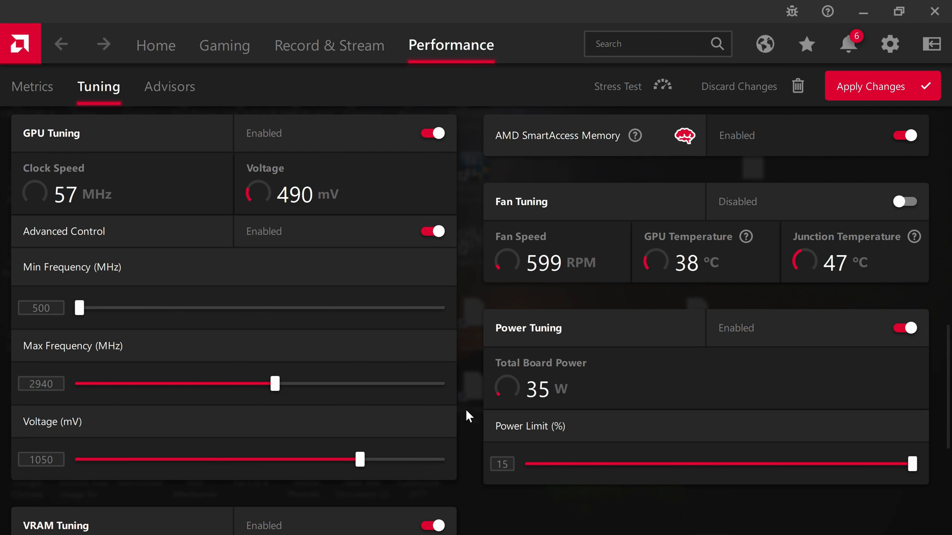
{"action": "mouse_move", "coordinate": [444, 423]}
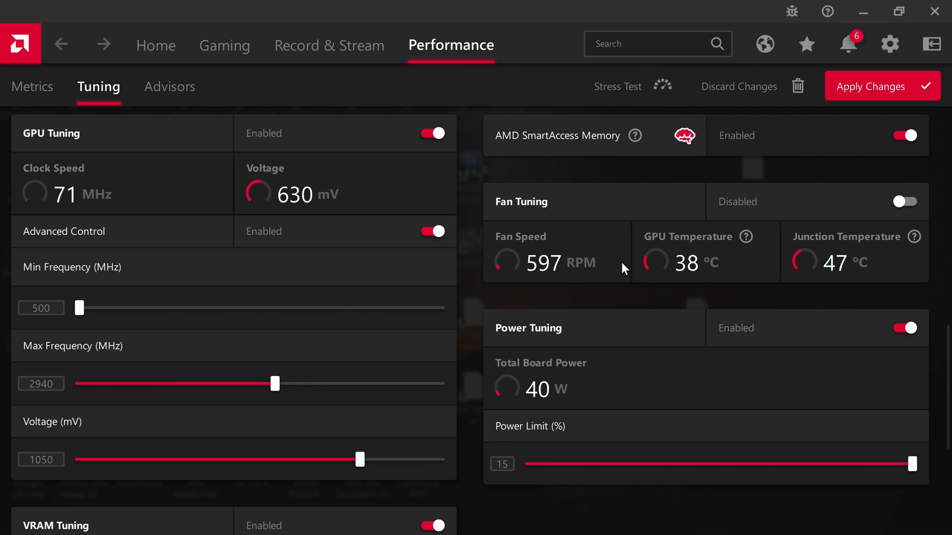
{"action": "mouse_move", "coordinate": [578, 378]}
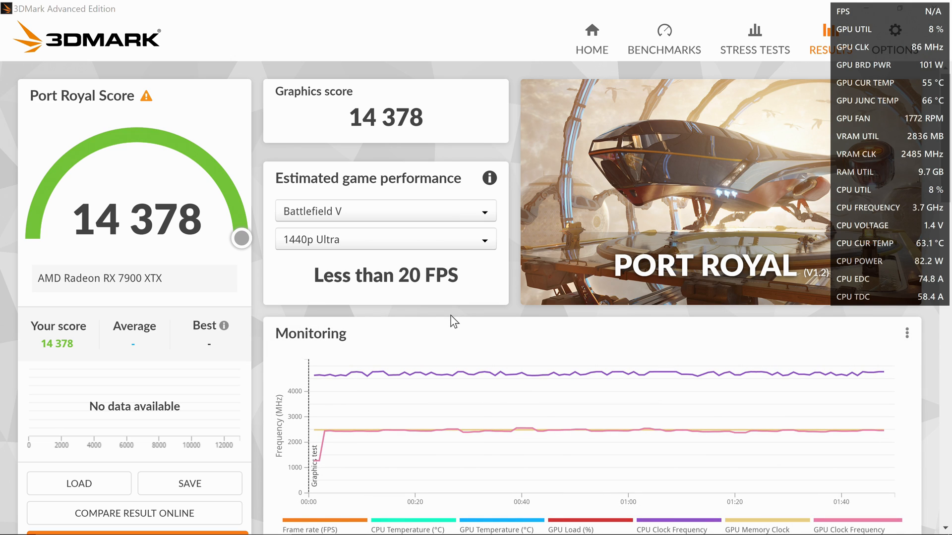
Apply the new tuning settings with the 15% power limit.
{"action": "scroll", "scroll_direction": "down", "scroll_amount": 3}
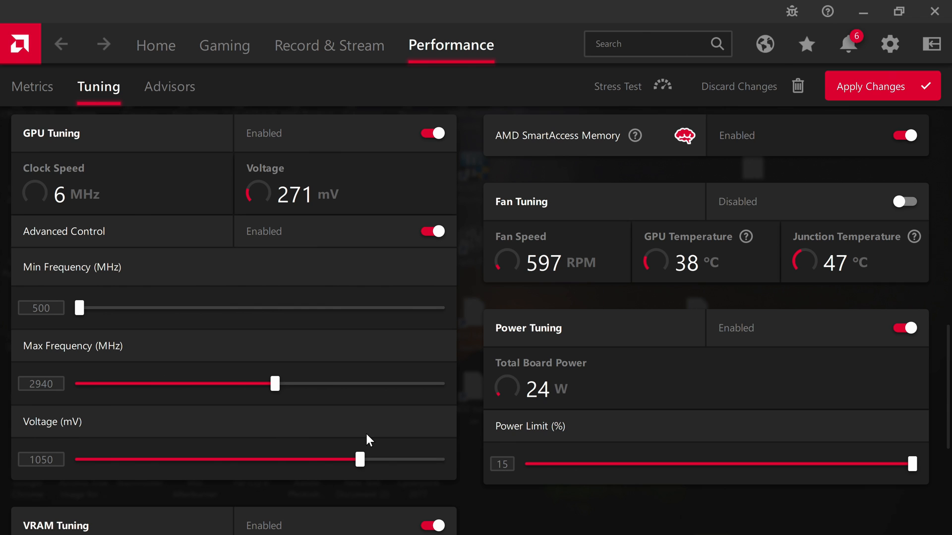
{"action": "left_click", "coordinate": [880, 86]}
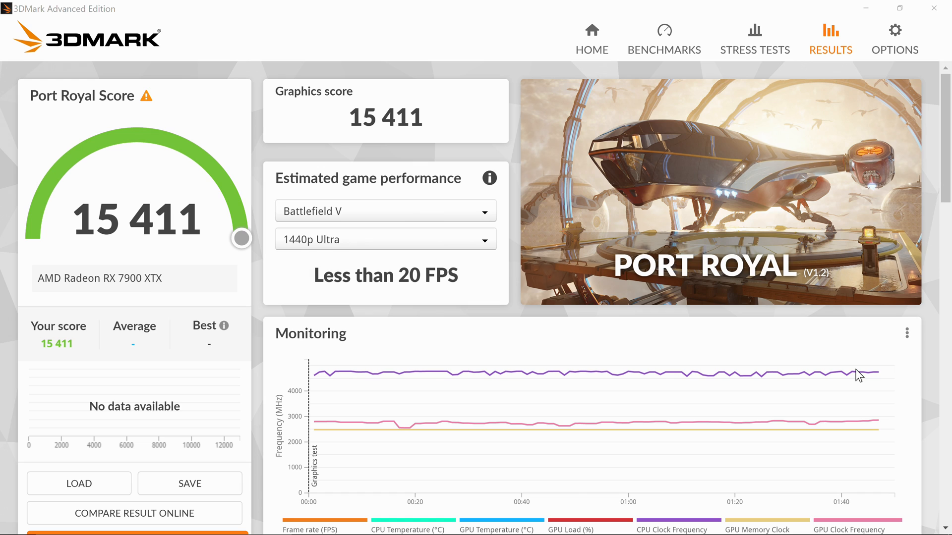
{"action": "mouse_move", "coordinate": [858, 374]}
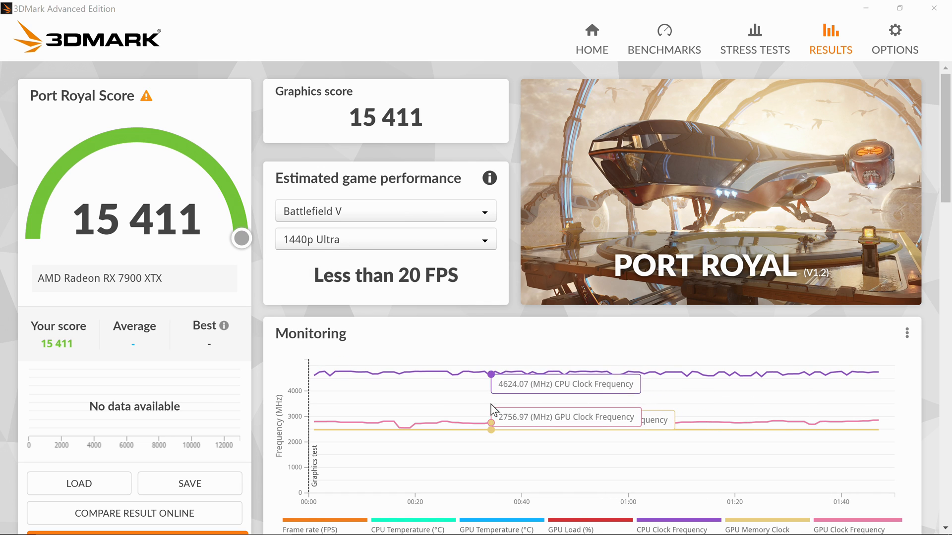
{"action": "mouse_move", "coordinate": [391, 385]}
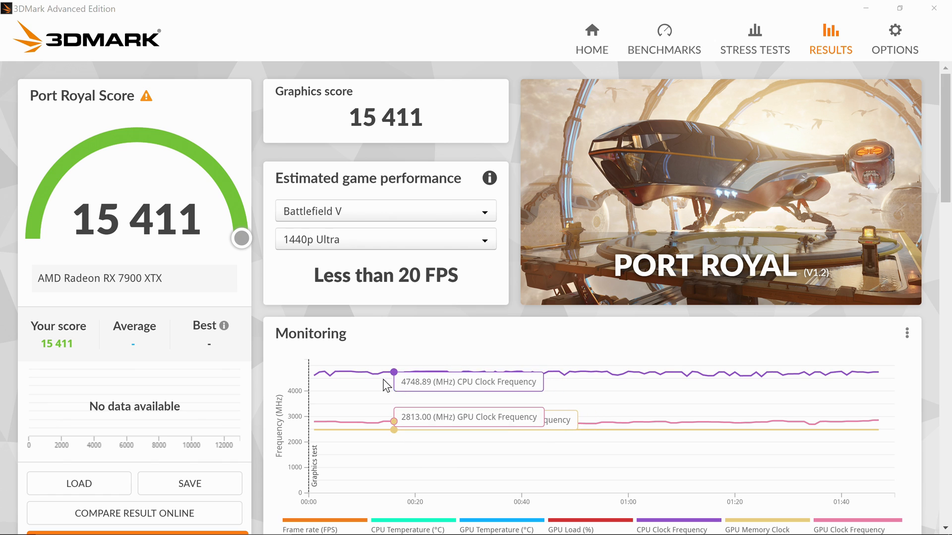
{"action": "mouse_move", "coordinate": [157, 305]}
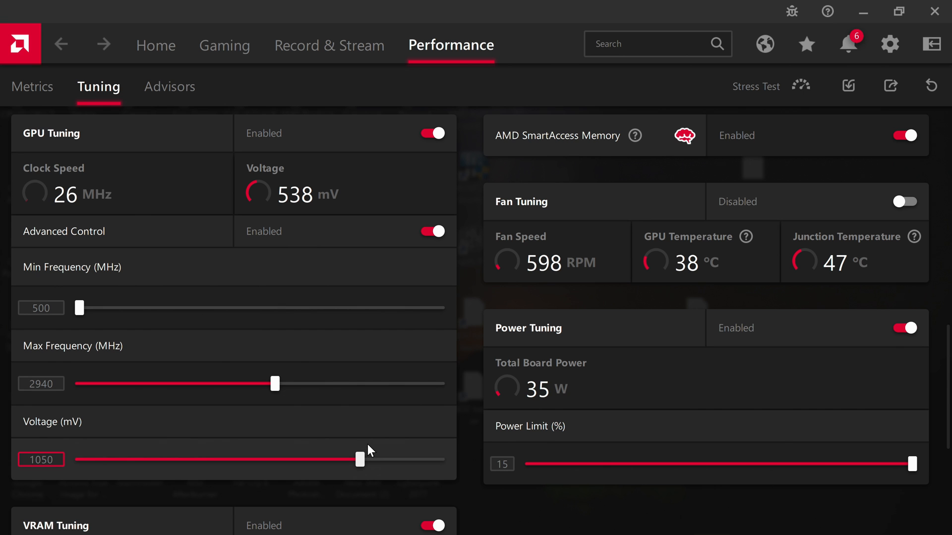
Drag the GPU voltage slider down from 1050 mV toward 1026 mV.
{"action": "left_click_drag", "start_coordinate": [359, 459], "coordinate": [361, 459]}
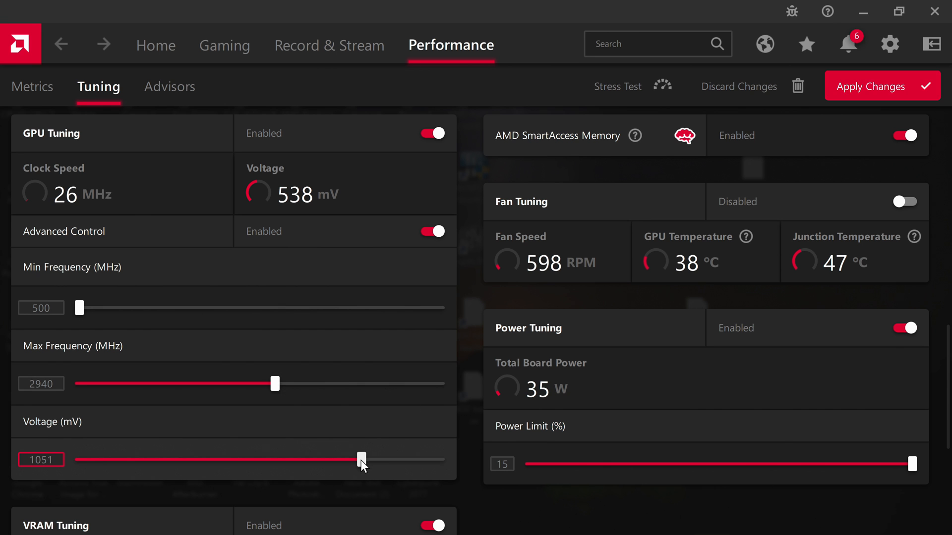
{"action": "left_click_drag", "start_coordinate": [361, 459], "coordinate": [341, 459]}
{"action": "type", "text": "2800"}
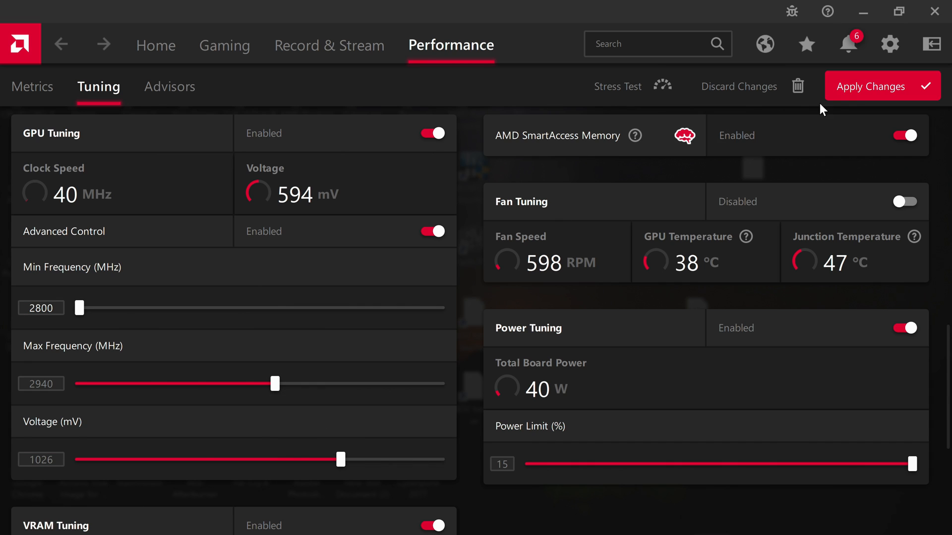
{"action": "mouse_move", "coordinate": [328, 284]}
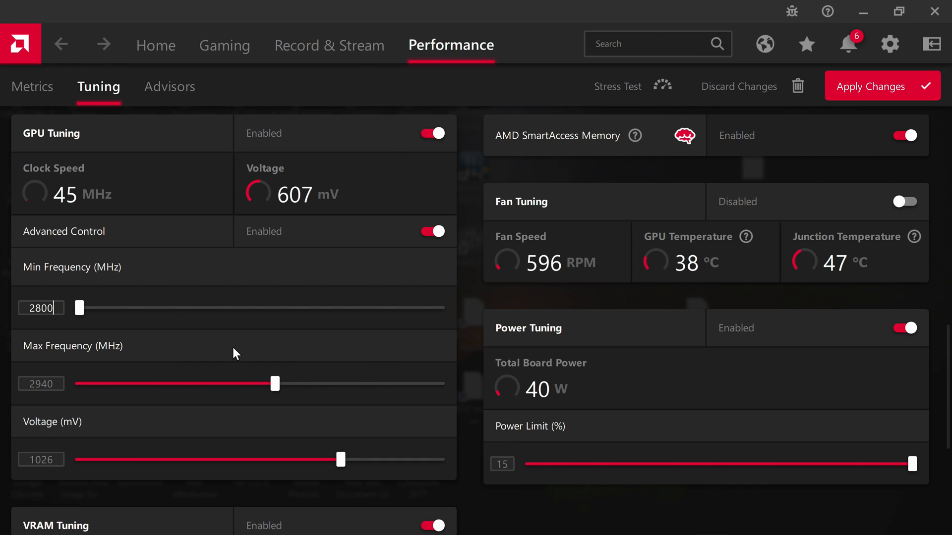
Commit 2800 MHz as the minimum GPU frequency with voltage at 1026 mV.
{"action": "left_click", "coordinate": [41, 384]}
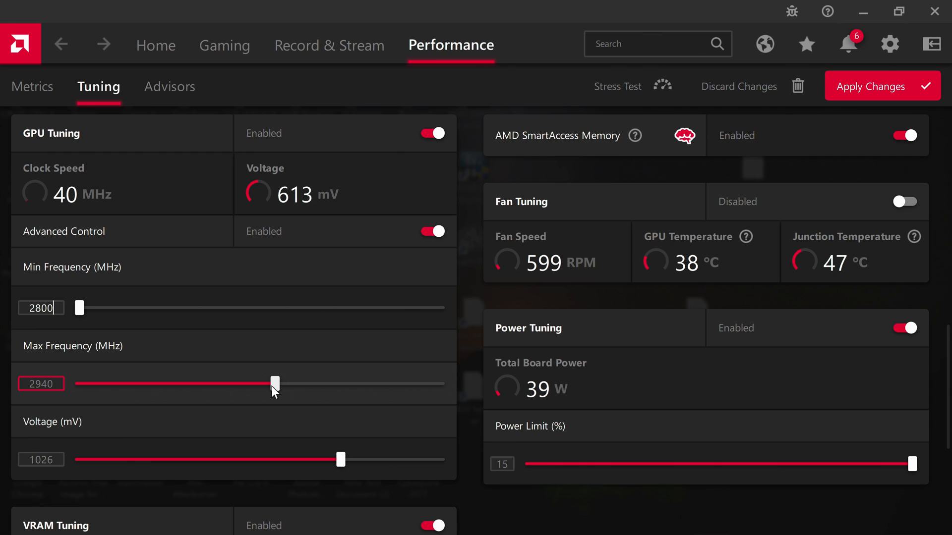
{"action": "mouse_move", "coordinate": [342, 393]}
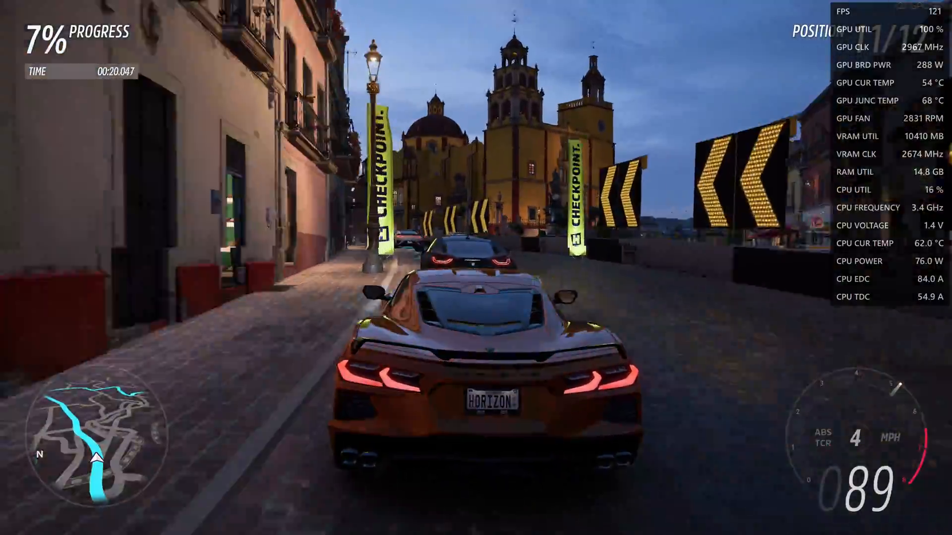
Drive in the Forza Horizon 5 street race while the overlay reports FPS and GPU stats.
{"action": "key", "text": "w"}
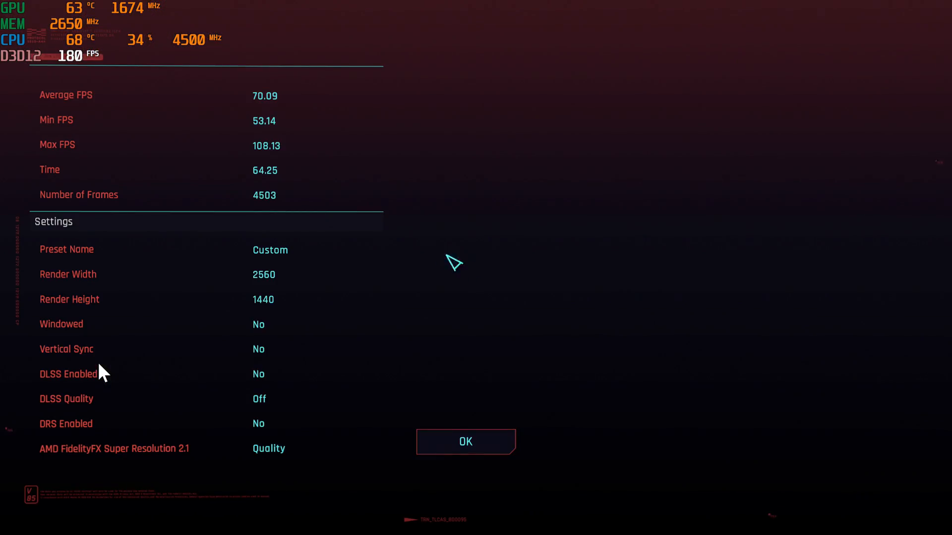
Dismiss the Cyberpunk 2077 benchmark results showing 70.09 average FPS at 2560×1440.
{"action": "left_click", "coordinate": [466, 442]}
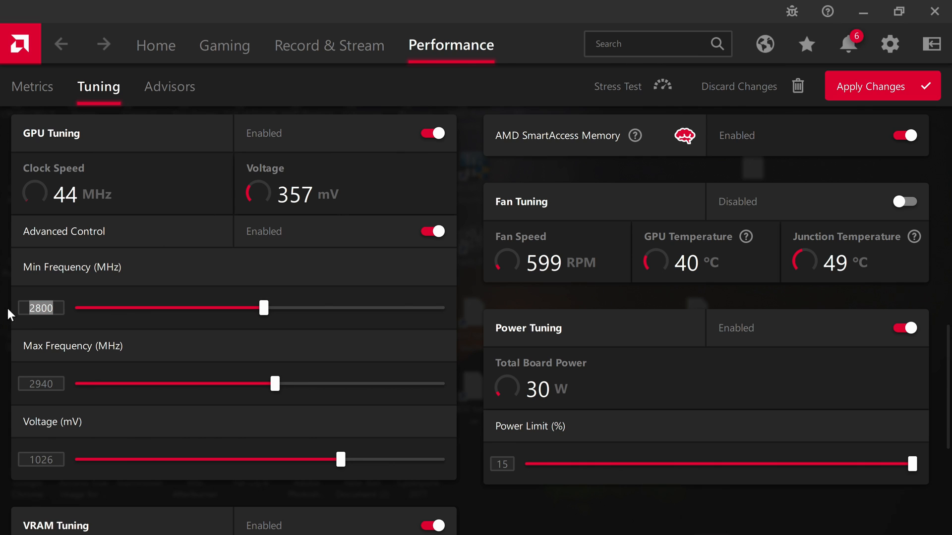
Set minimum GPU frequency to 2700 MHz and nudge the voltage to about 1031 mV.
{"action": "type", "text": "2700"}
{"action": "left_click", "coordinate": [40, 384]}
{"action": "type", "text": "2800"}
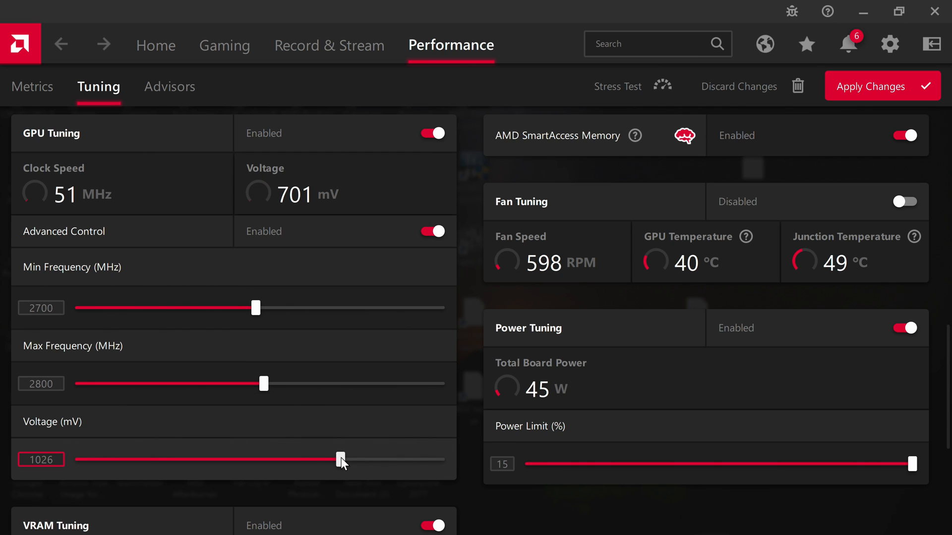
{"action": "left_click_drag", "start_coordinate": [340, 459], "coordinate": [345, 459]}
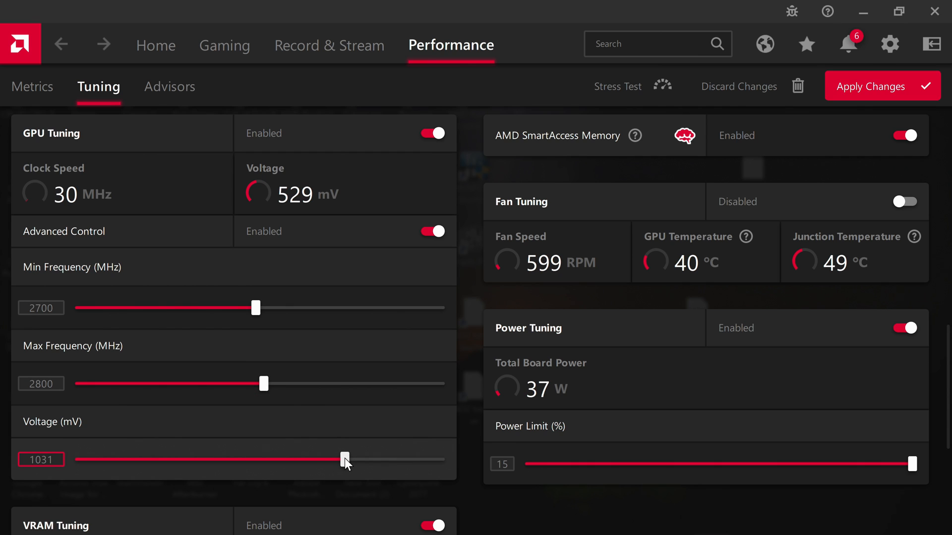